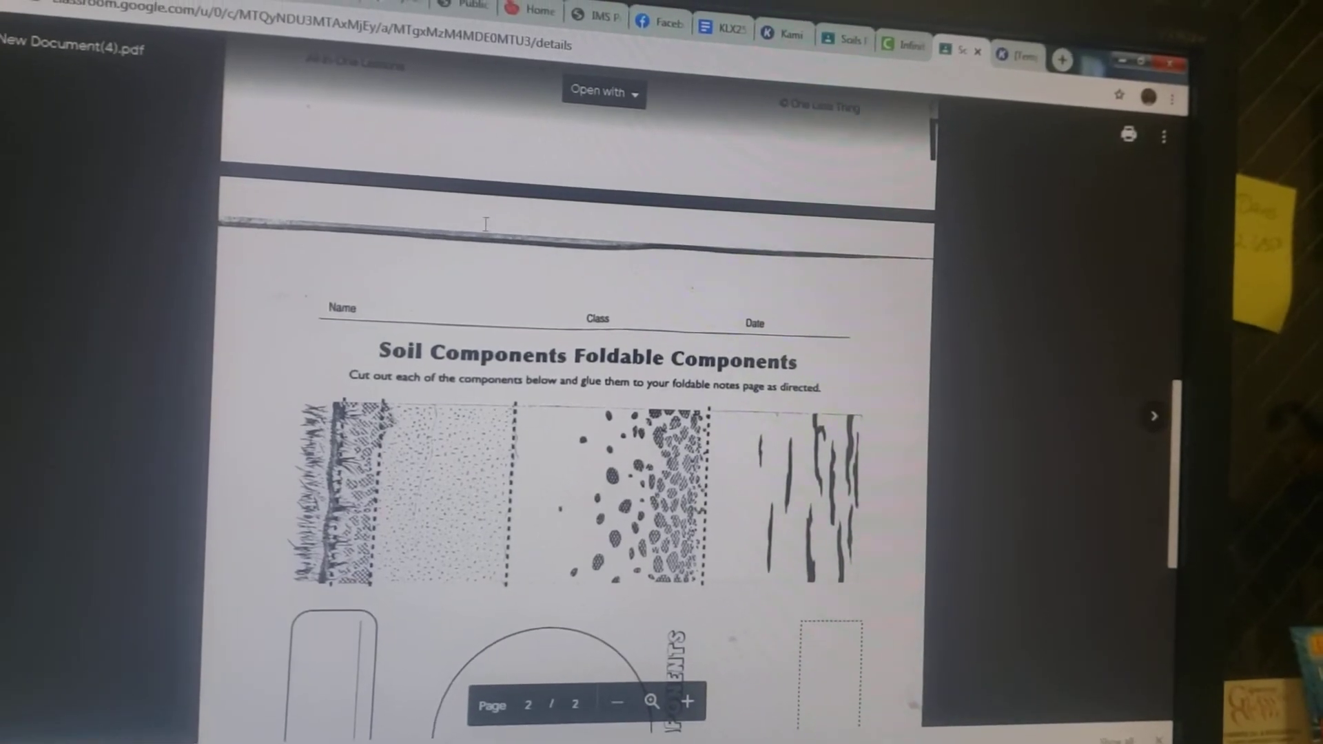
Step: Open the Soil Components Foldable PDF from Google Classroom with Annotate with Kami
click(604, 93)
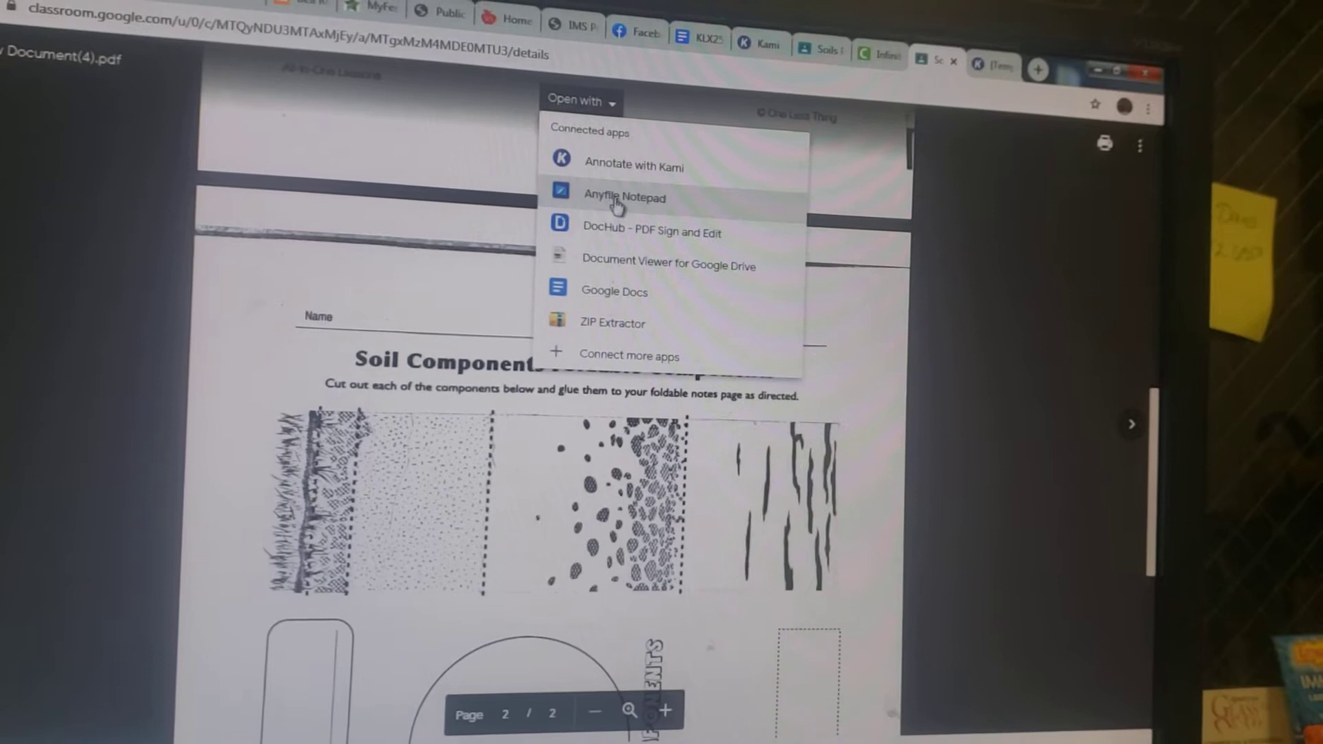
click(634, 167)
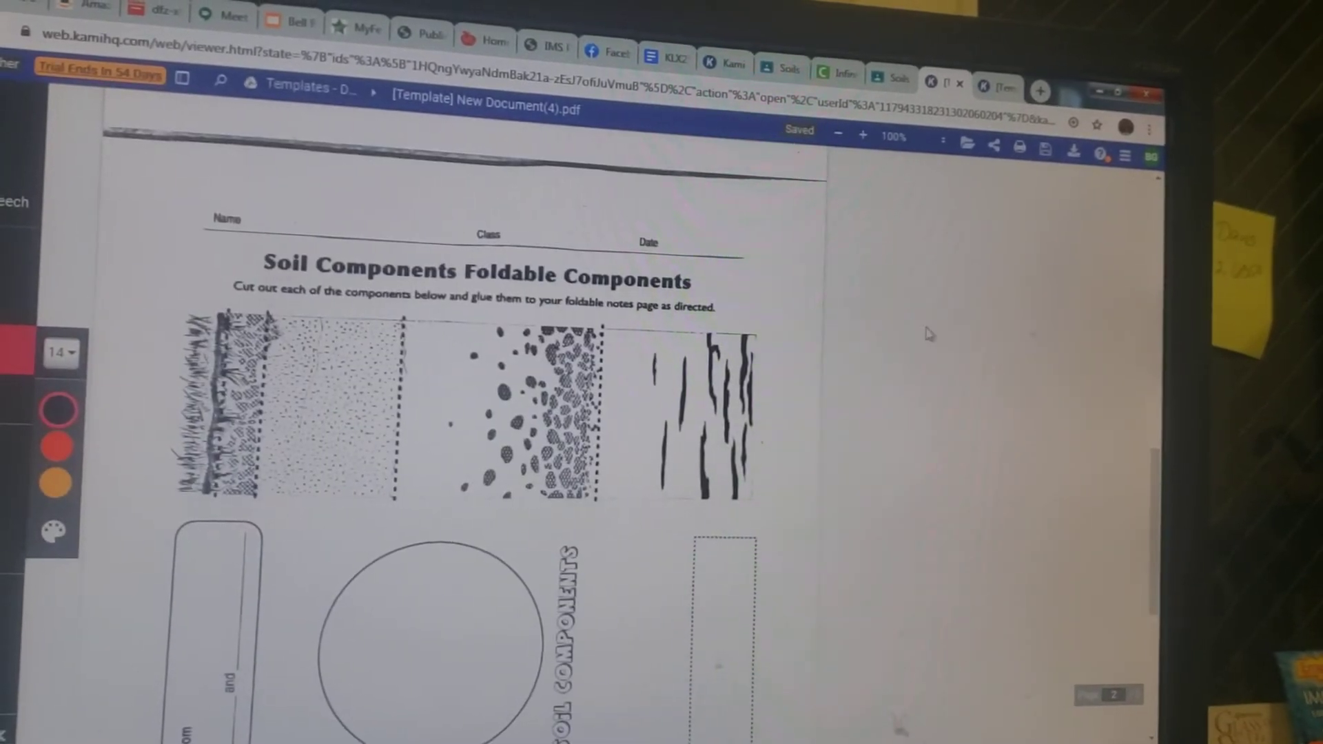
scroll(down, 3)
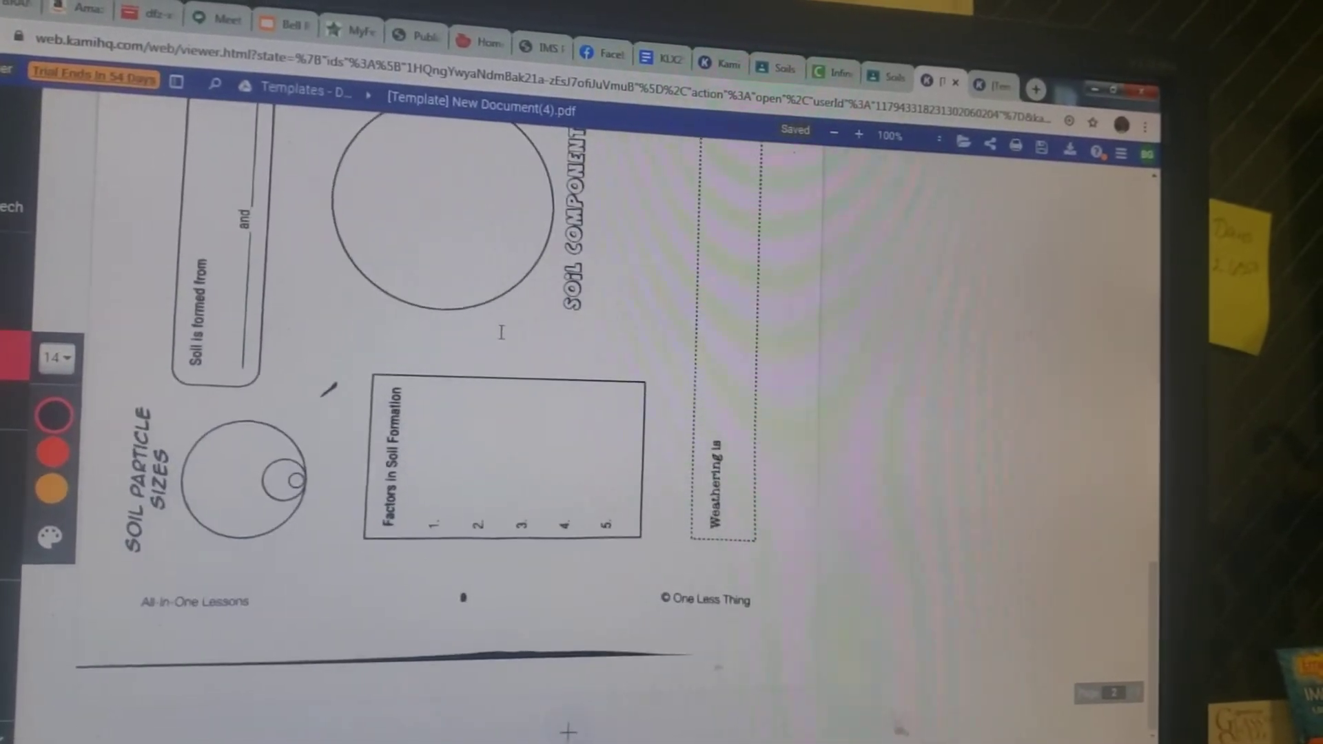
scroll(up, 3)
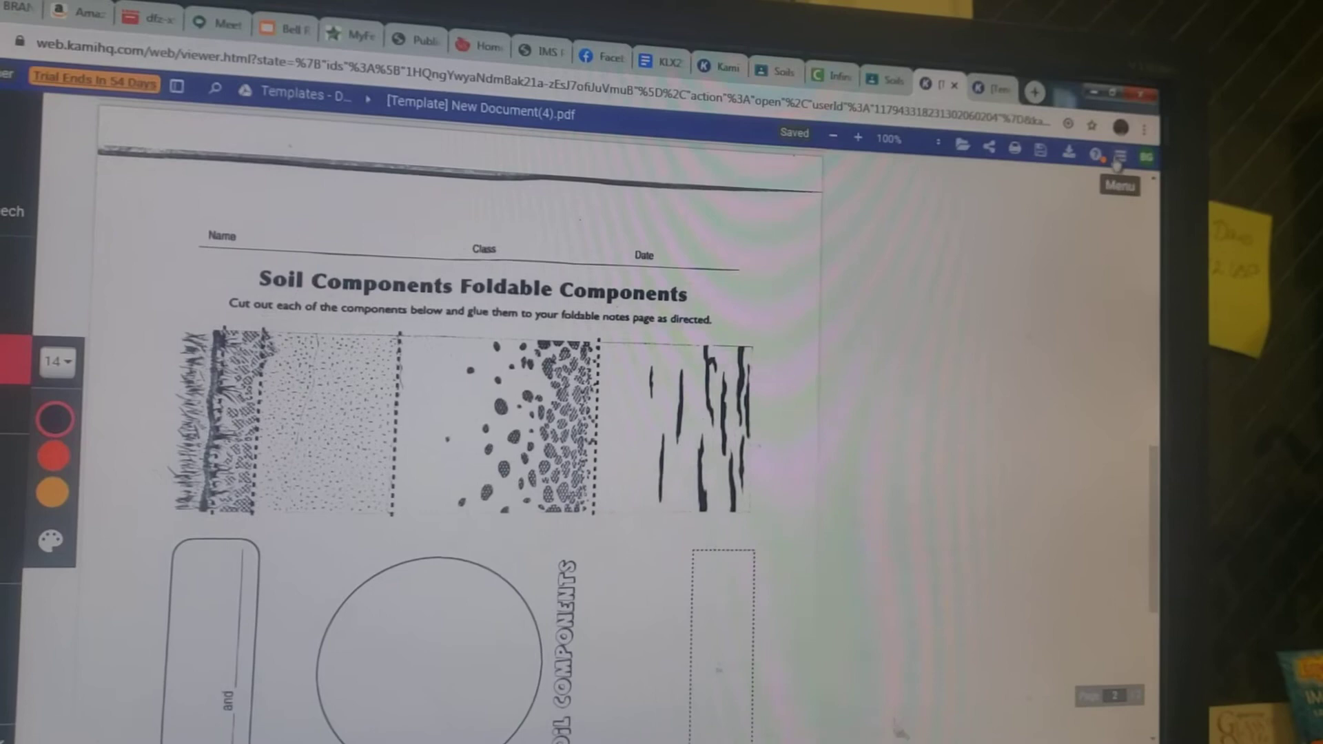
Step: Use Kami's document menu to rotate the Instructions page and scroll to the cut-out page
click(1118, 153)
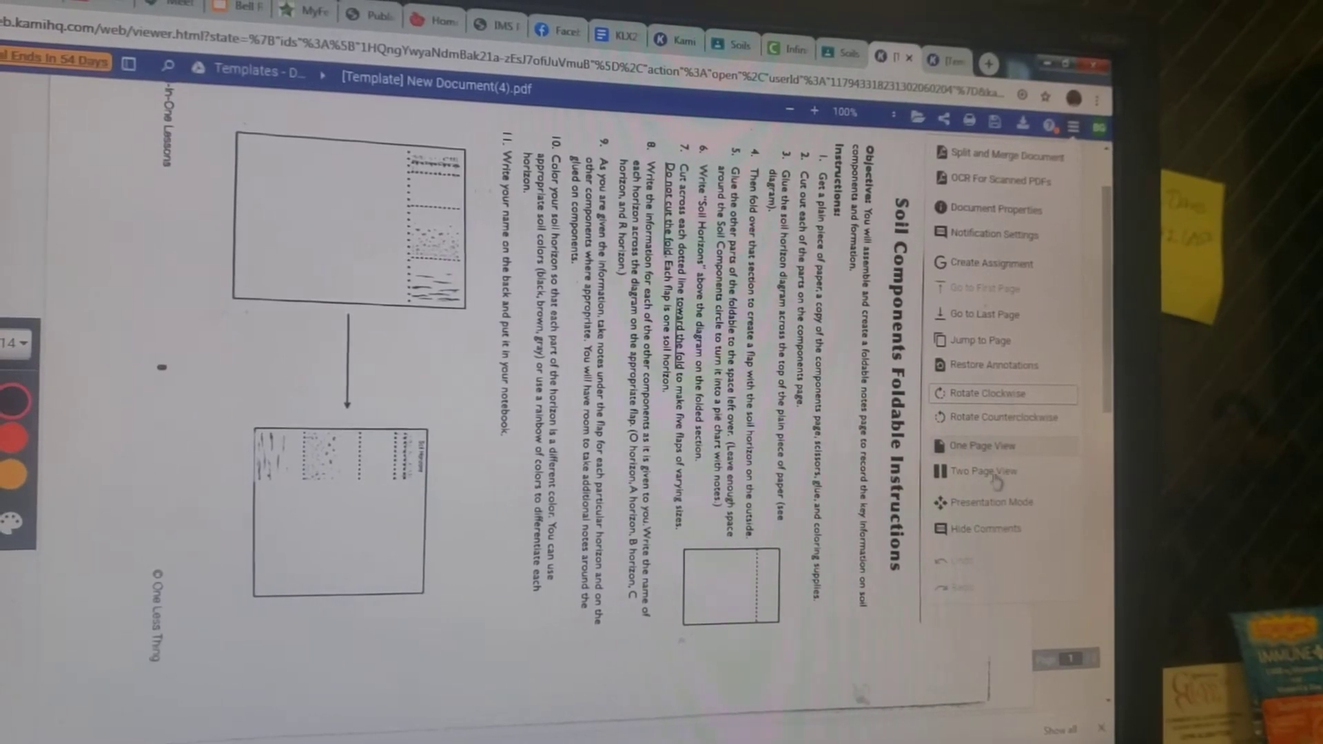
click(1000, 418)
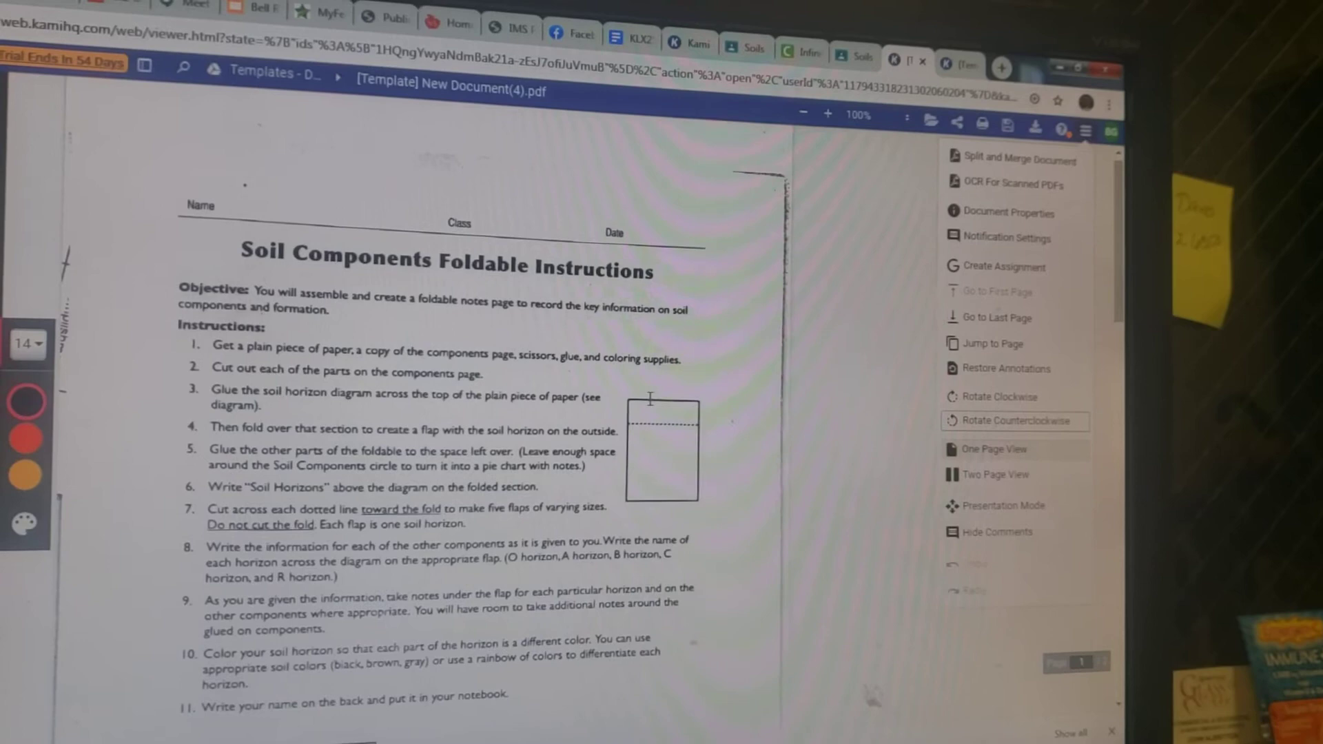
scroll(down, 3)
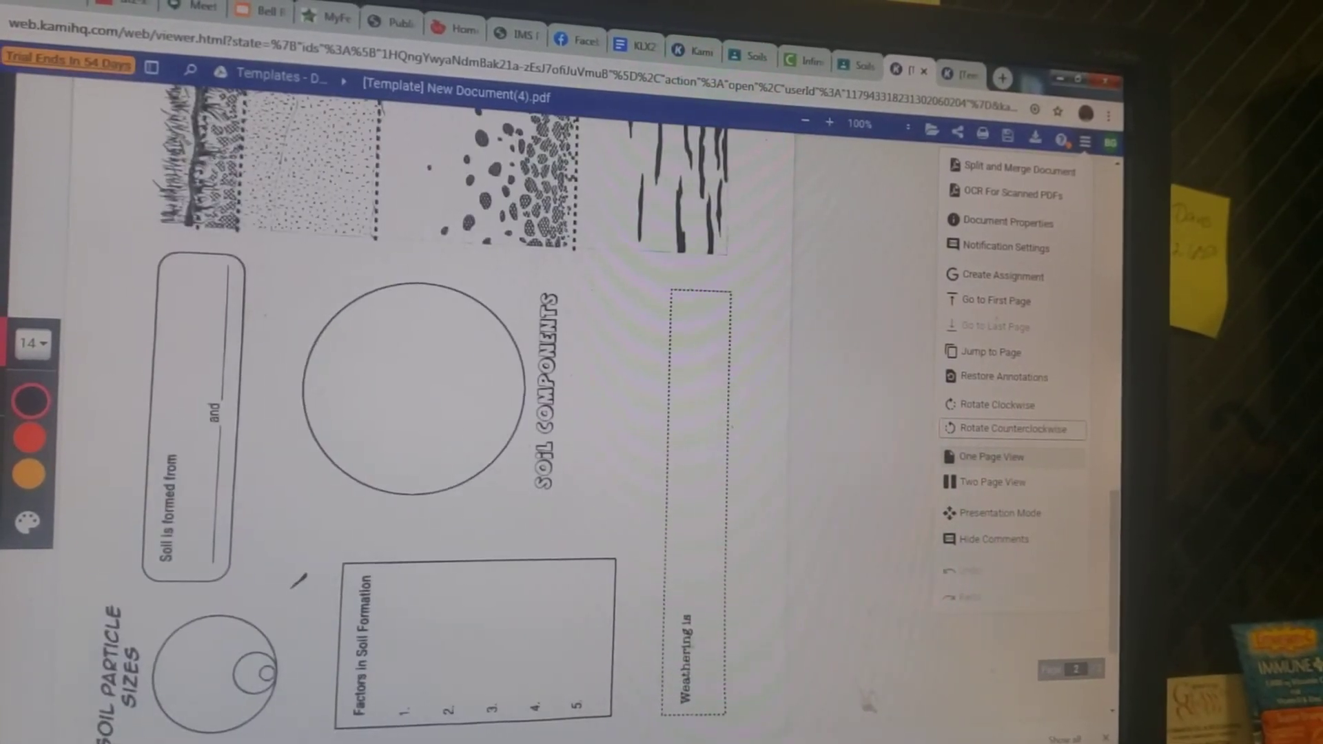
mouse_move(991, 404)
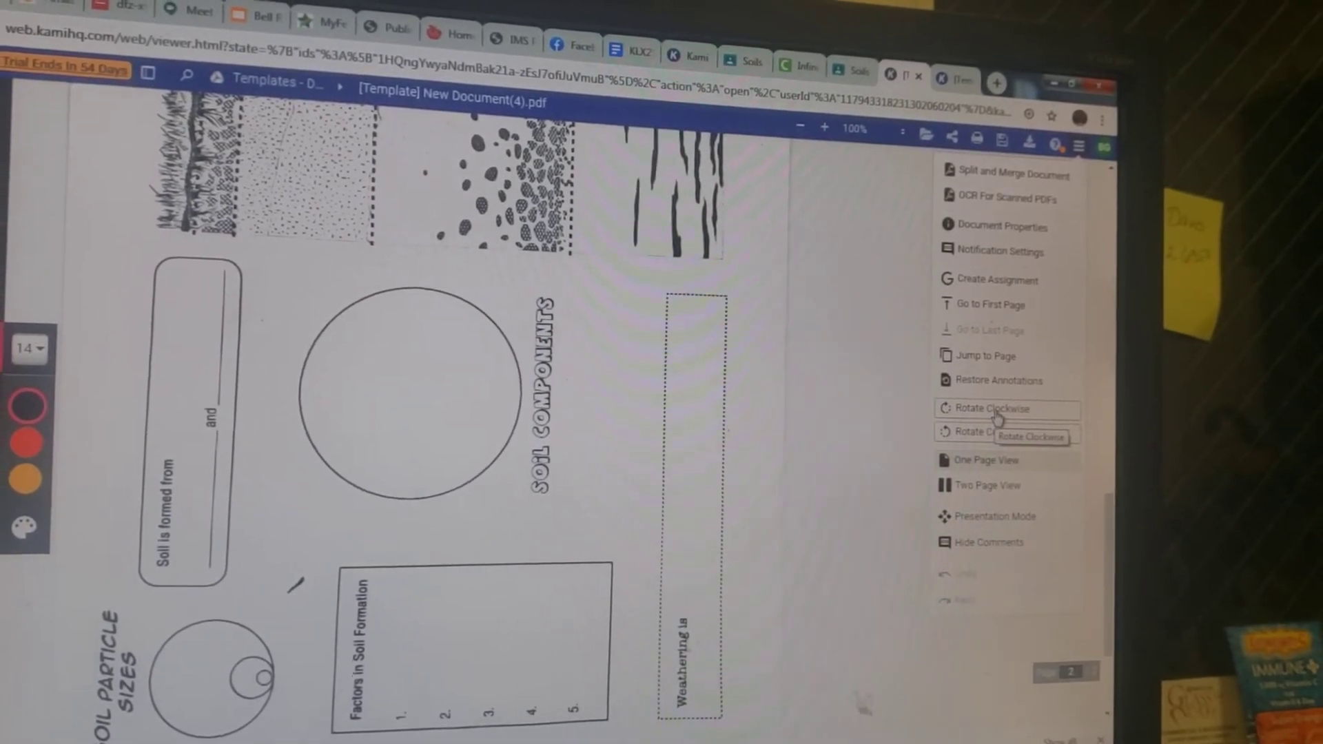
Step: Rotate the foldable's pages clockwise into landscape and scroll through to check them
click(992, 408)
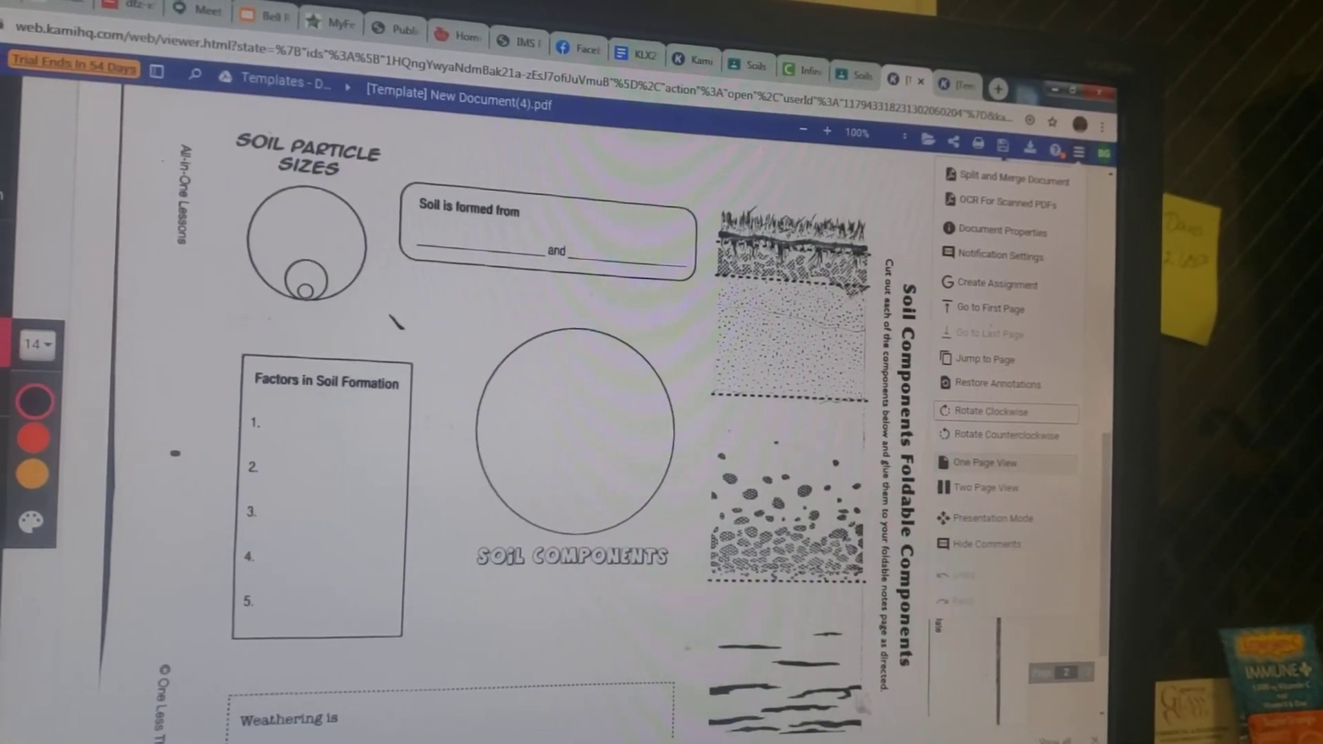
scroll(down, 3)
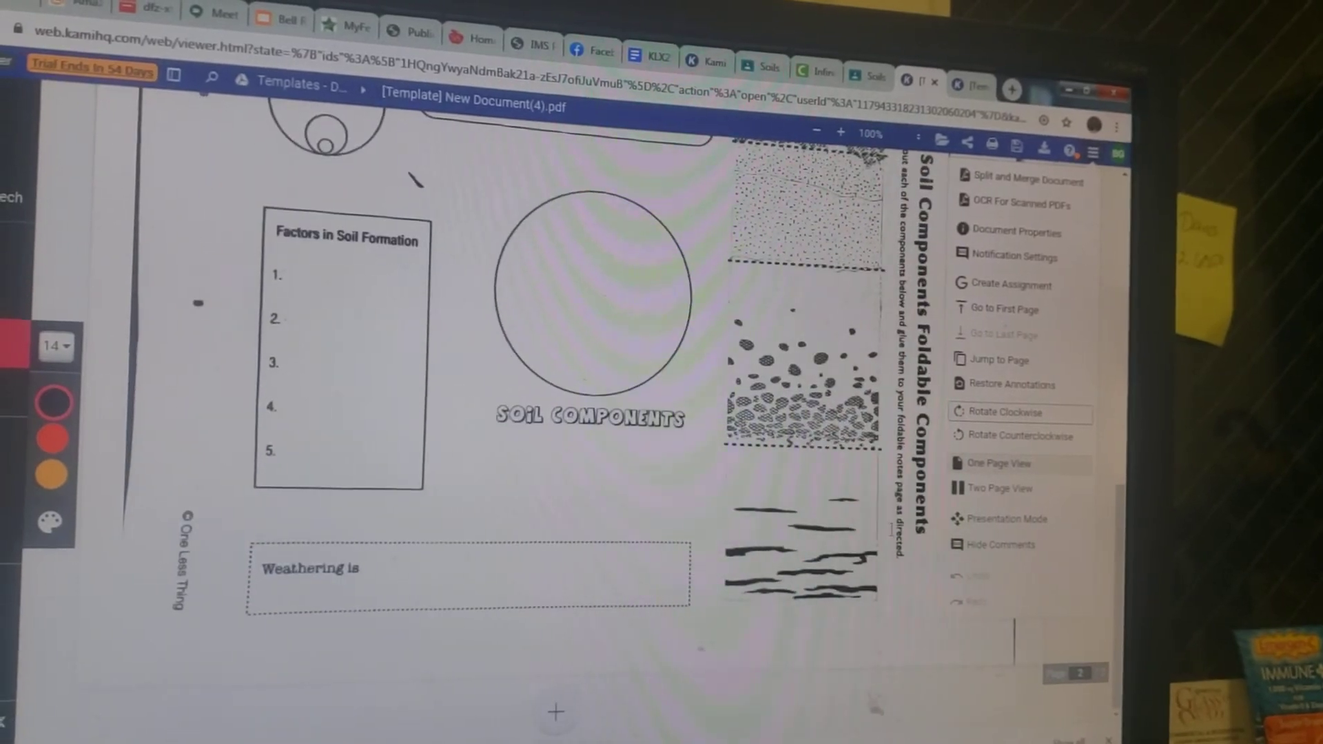
scroll(up, 3)
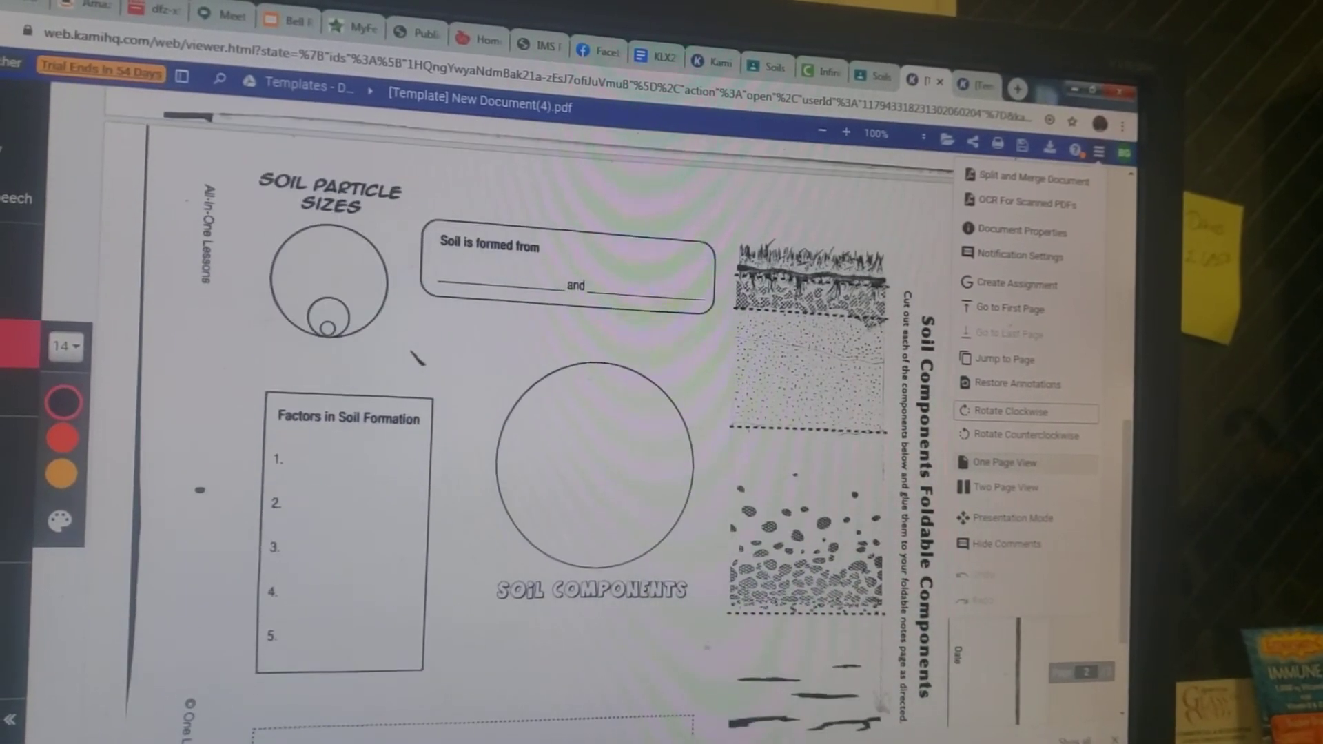
scroll(down, 3)
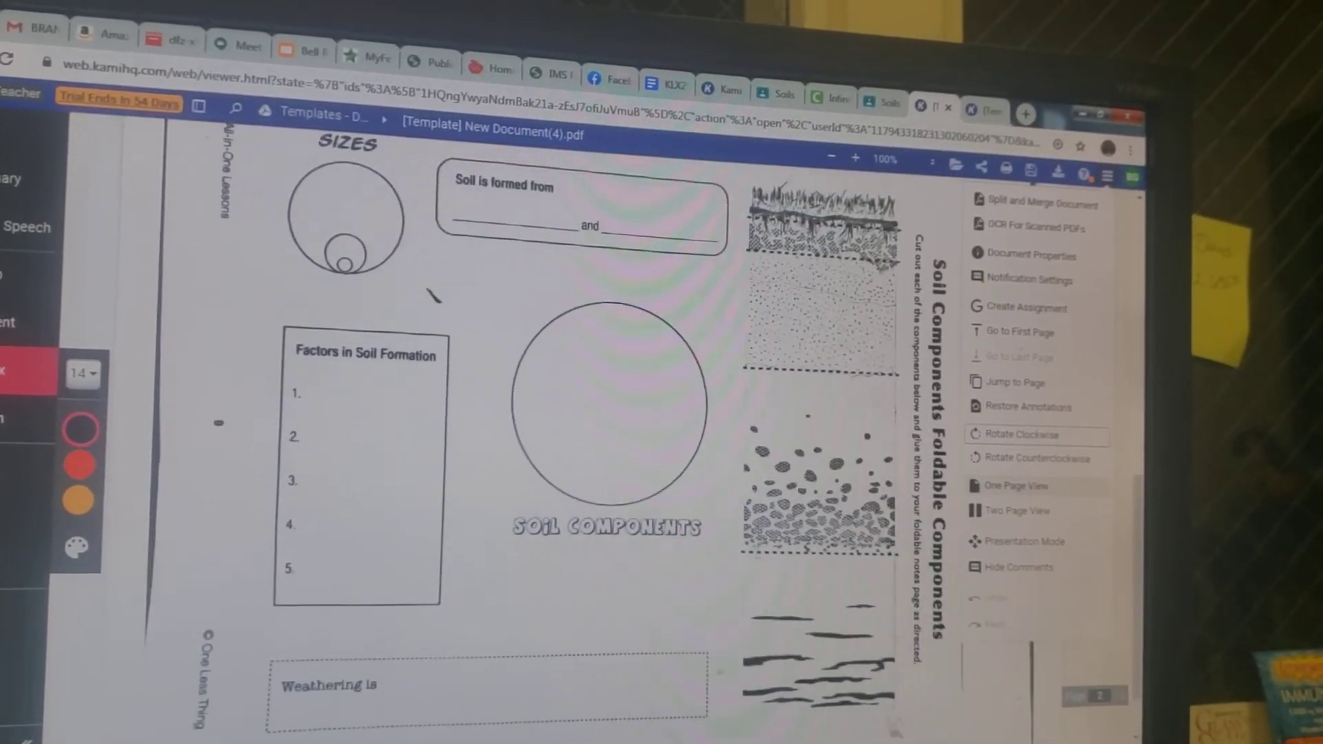
scroll(up, 3)
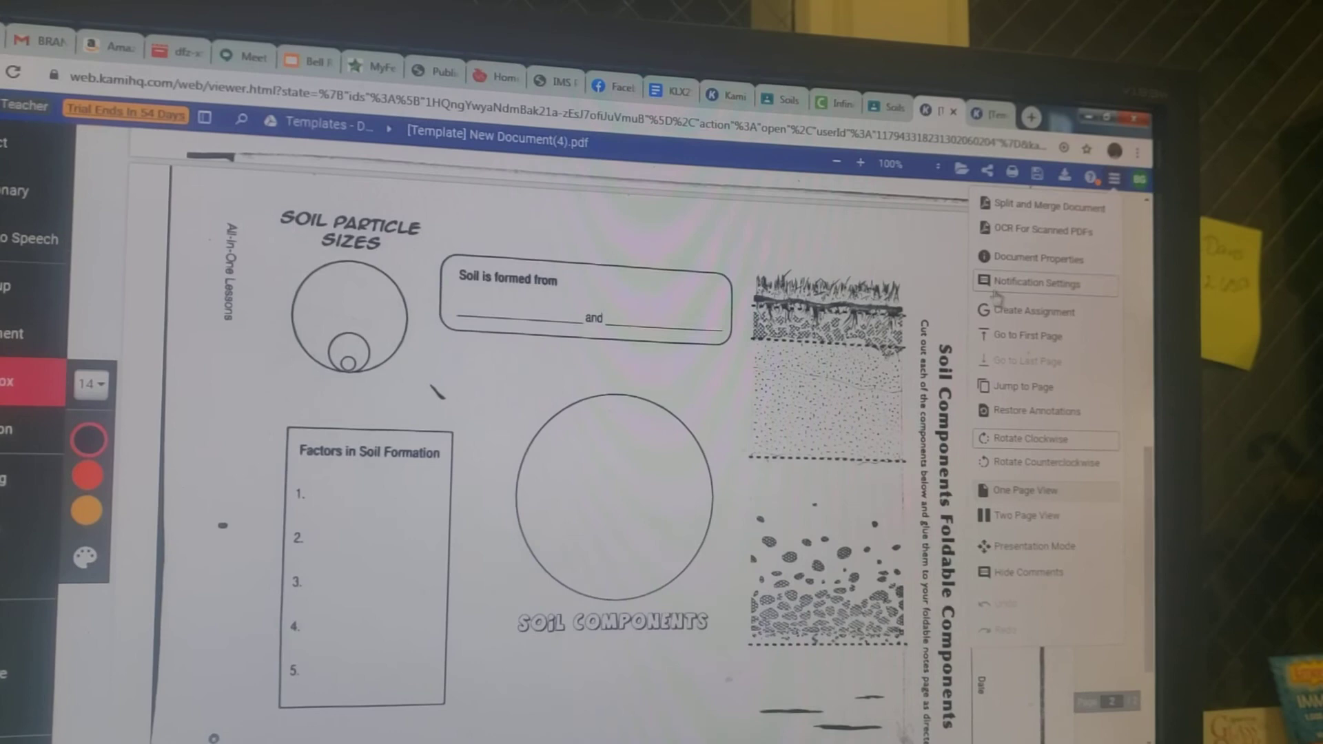
scroll(down, 3)
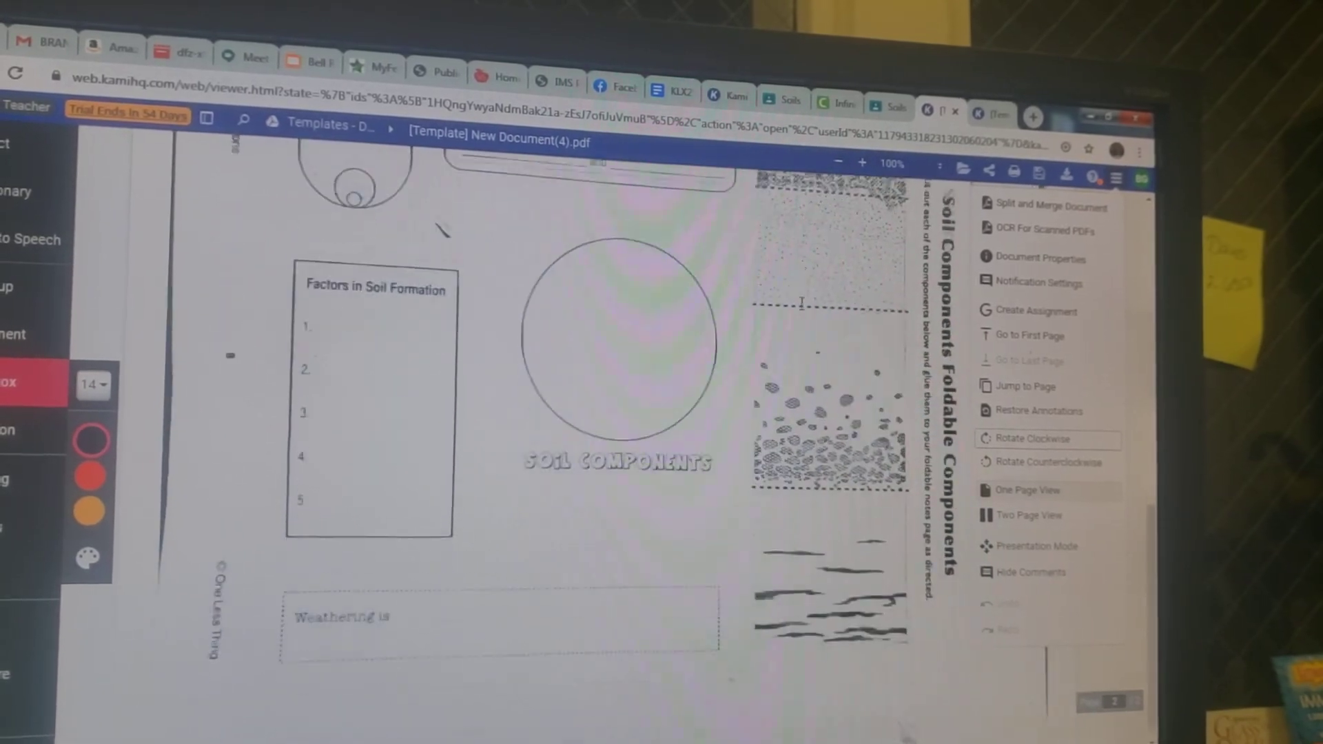
scroll(up, 3)
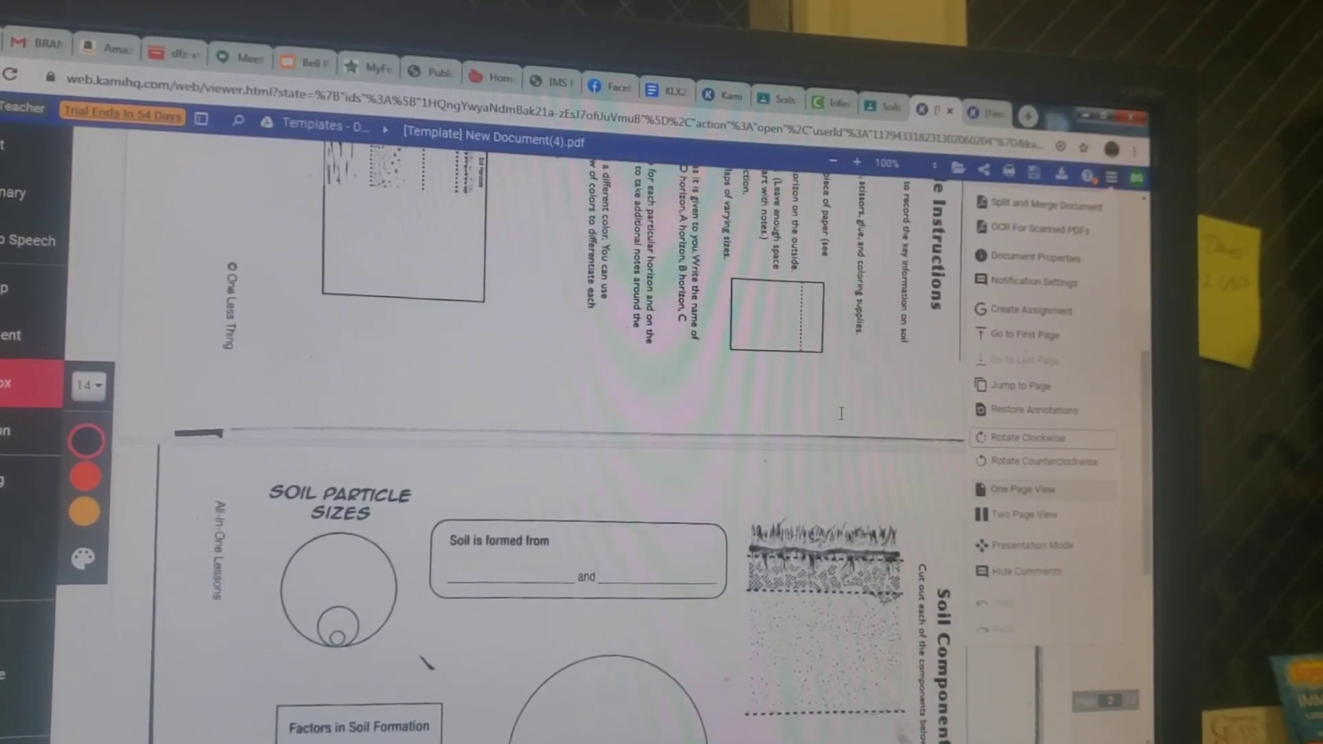
scroll(down, 3)
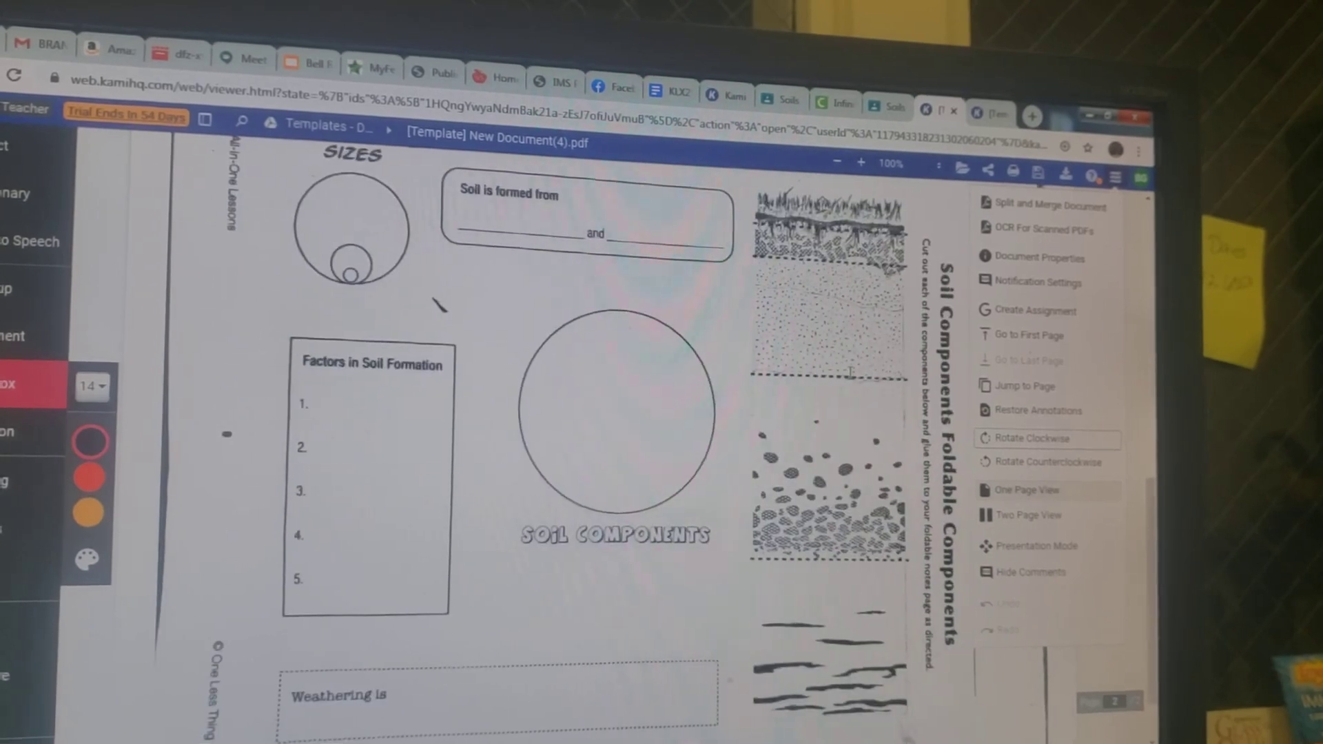